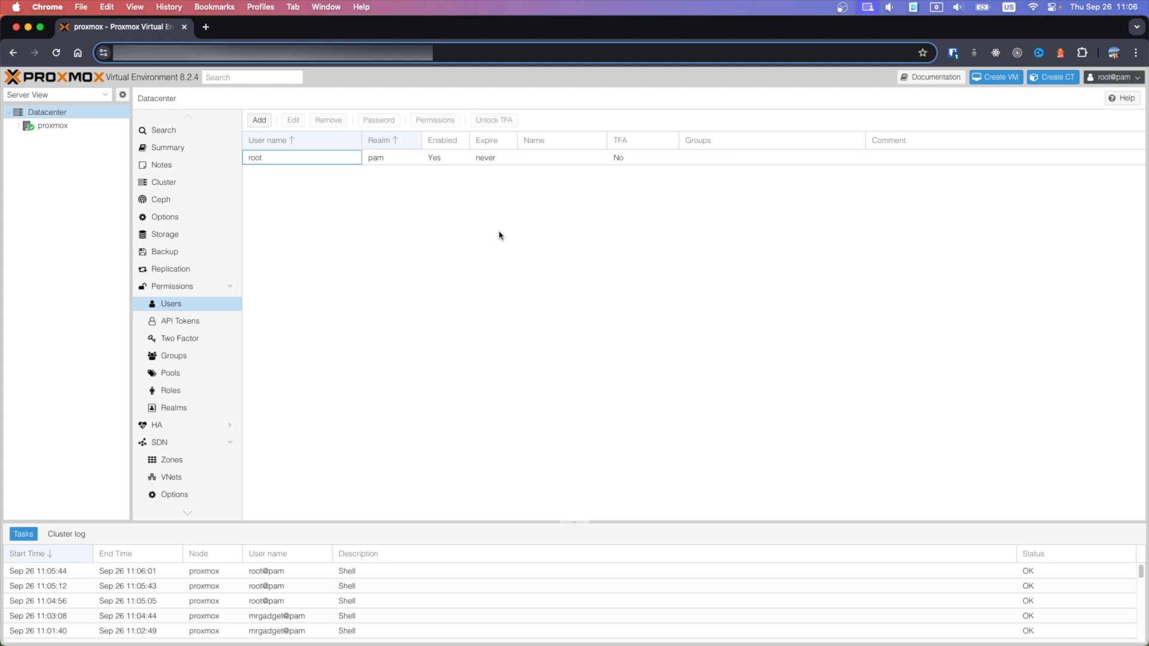
{"action": "mouse_move", "coordinate": [70, 126]}
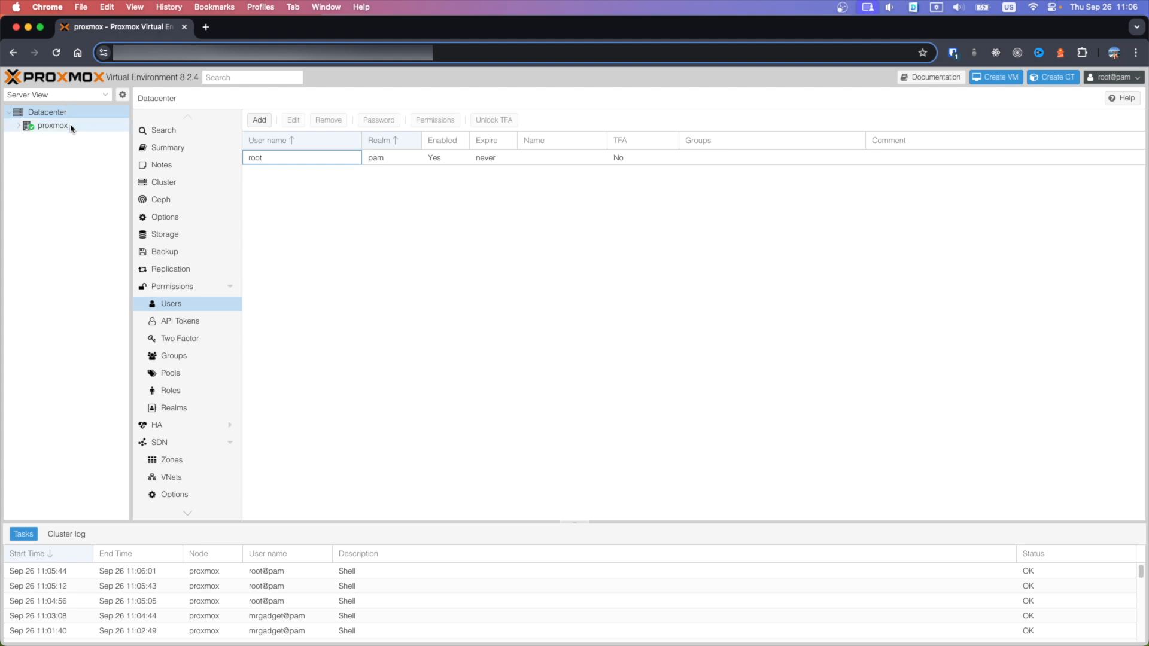
- Select the proxmox node in the Server View tree to reach its shell
{"action": "left_click", "coordinate": [53, 126]}
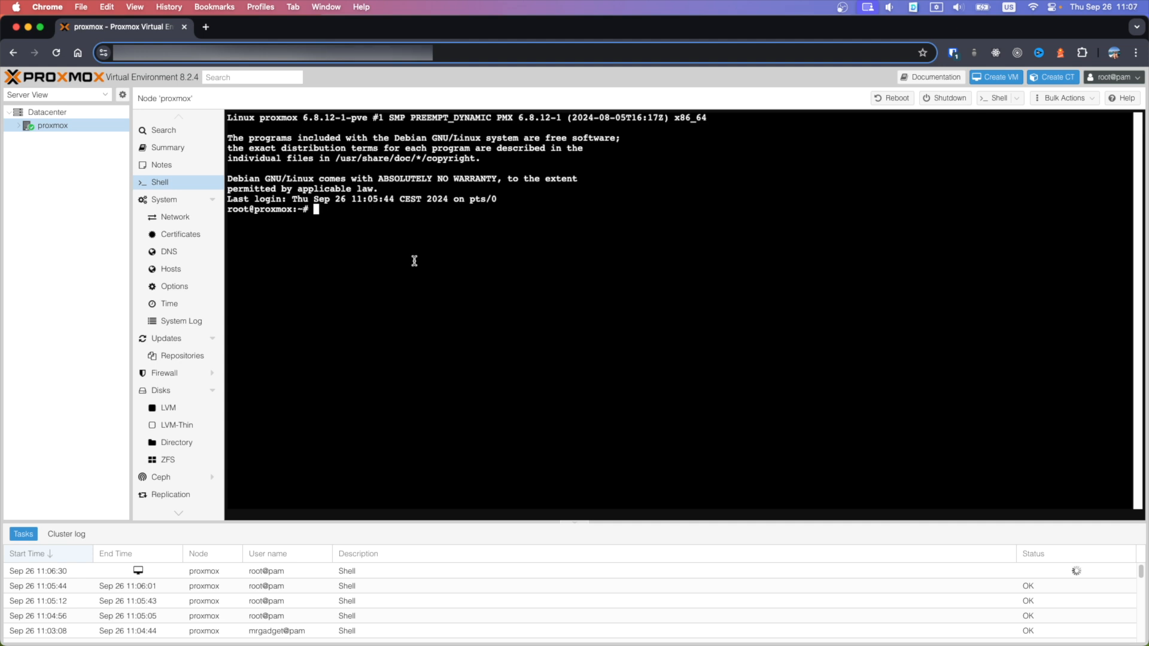
- Run 'apt update -y' to refresh package lists, then 'apt install sudo'
{"action": "type", "text": "apt update -y"}
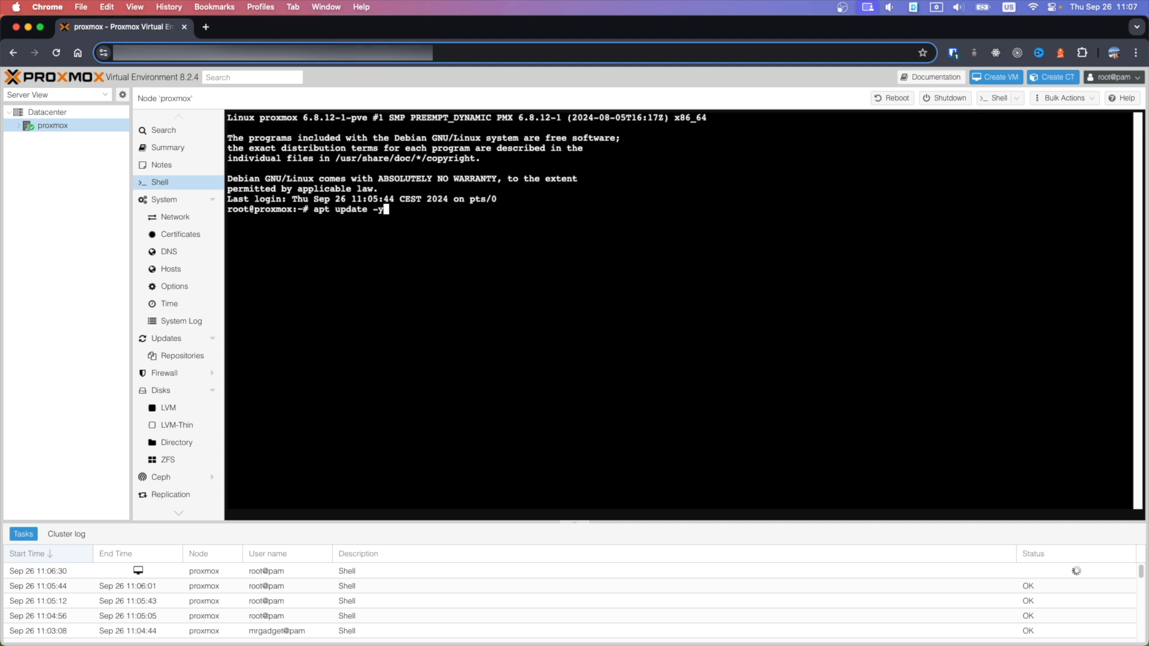
{"action": "key", "text": "Enter"}
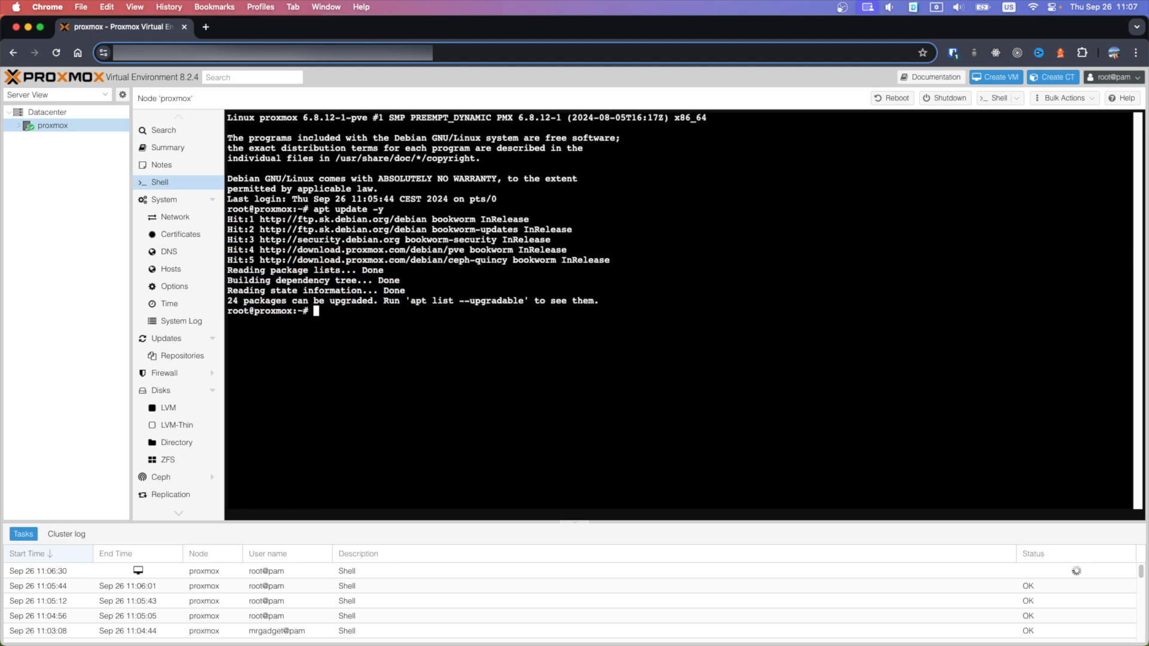
{"action": "type", "text": "apt install sudo"}
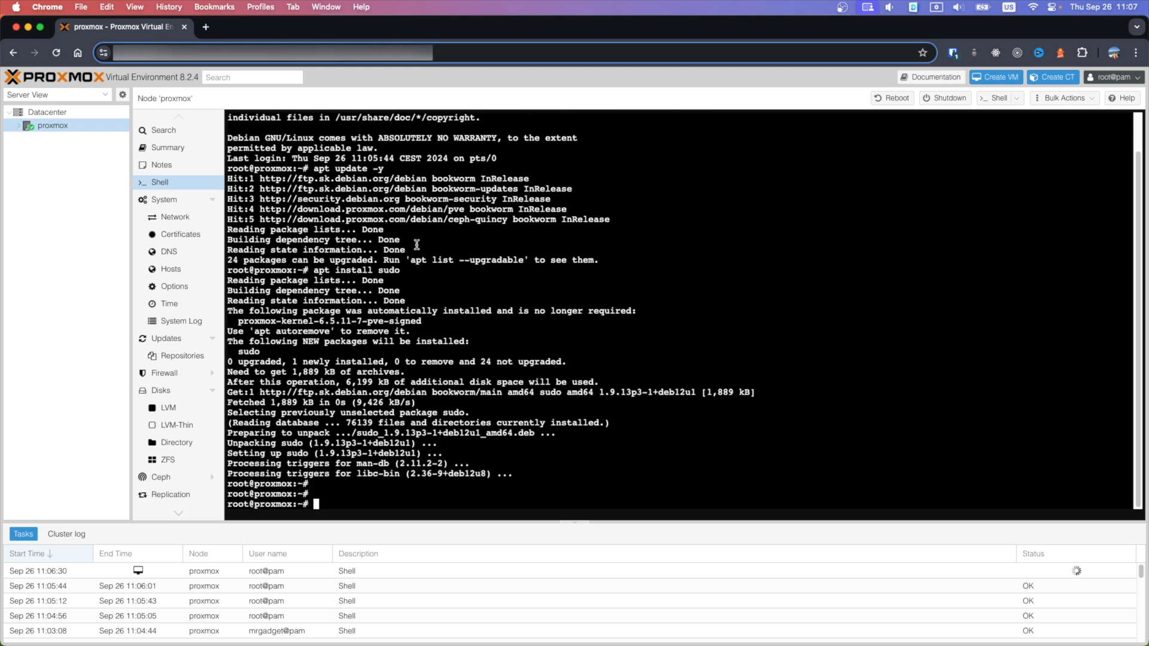
{"action": "mouse_move", "coordinate": [571, 306]}
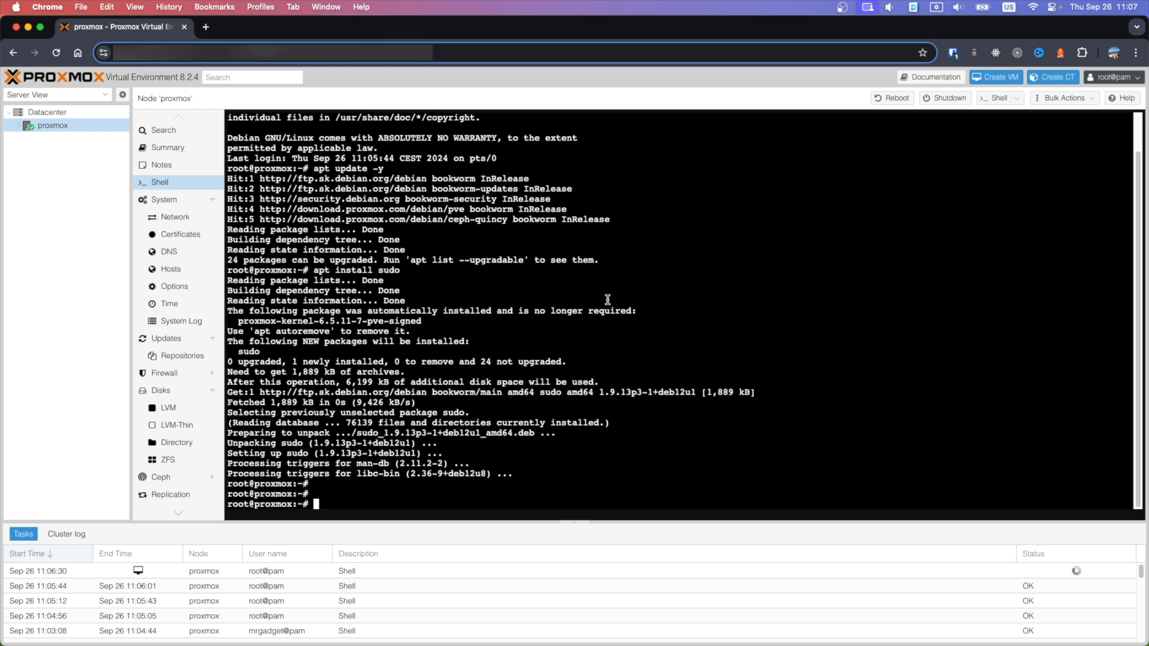
- Run 'adduser mrgadget', set its password, accept default details and confirm with Y
{"action": "type", "text": "adduser <user>"}
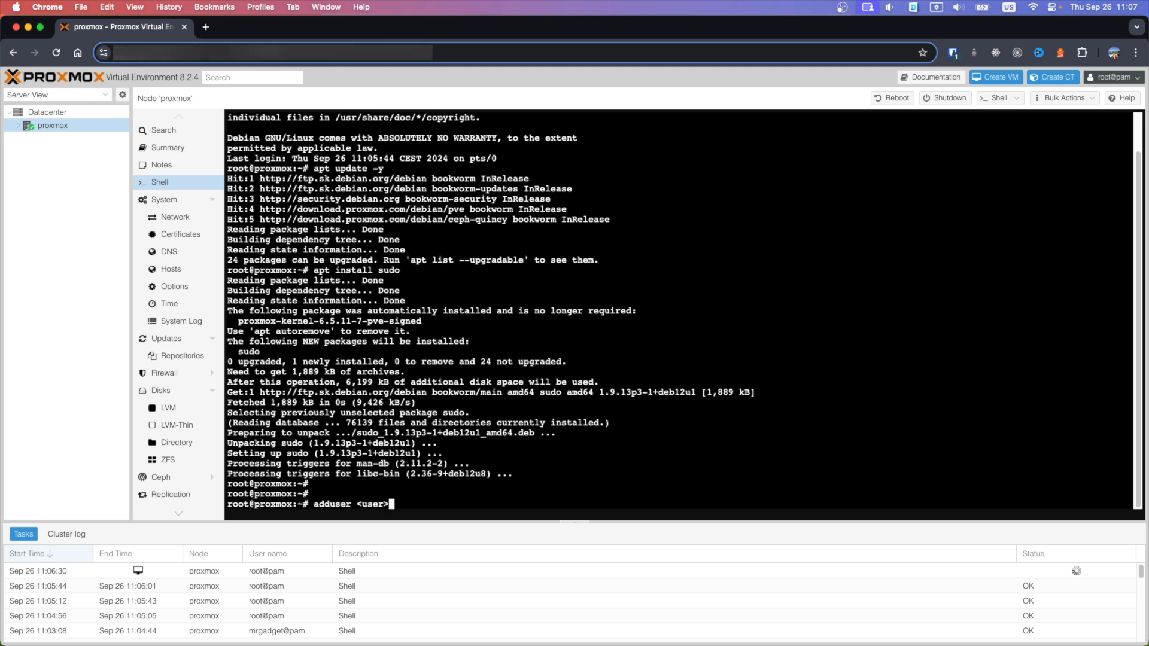
{"action": "type", "text": "mr"}
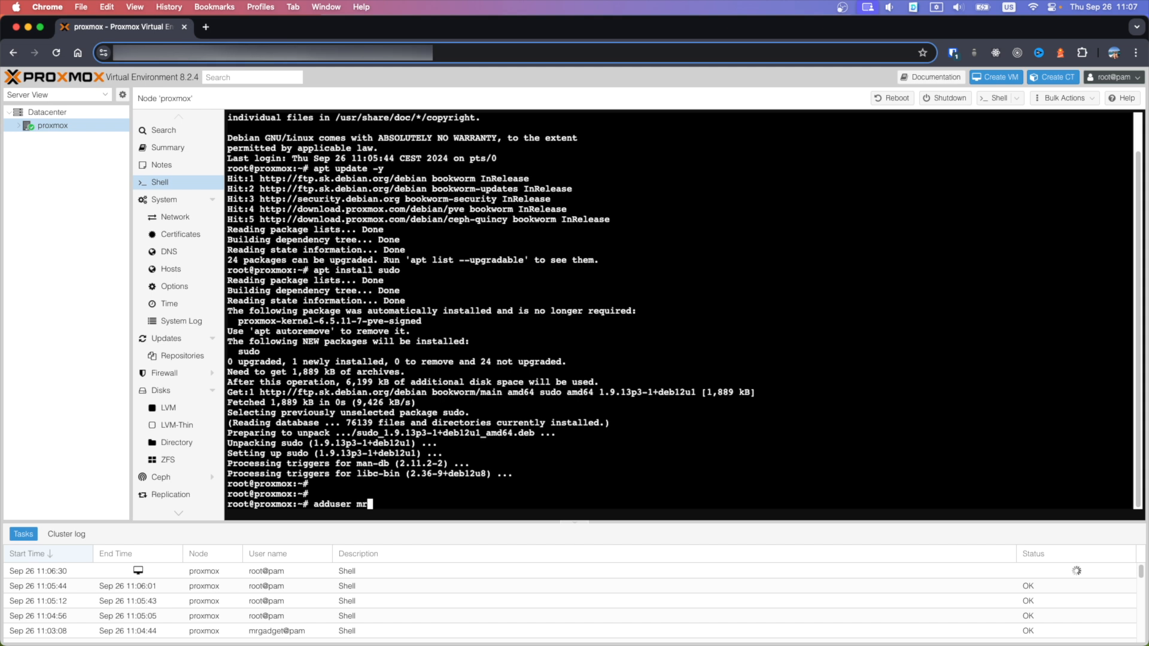
{"action": "type", "text": "gadget"}
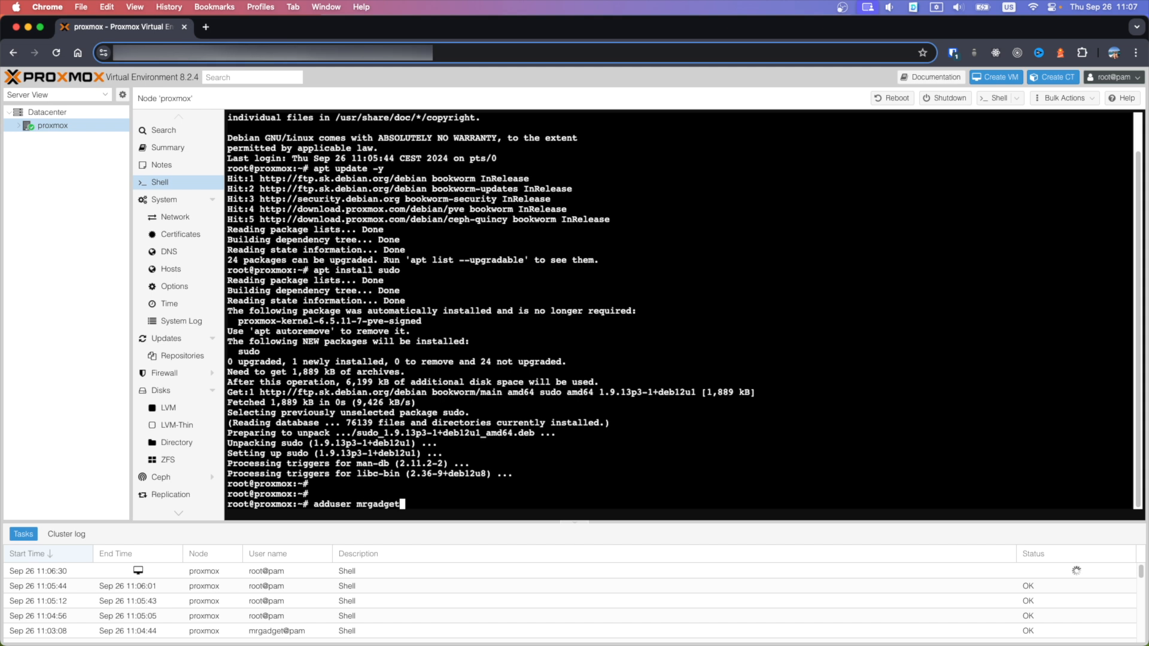
{"action": "key", "text": "Return"}
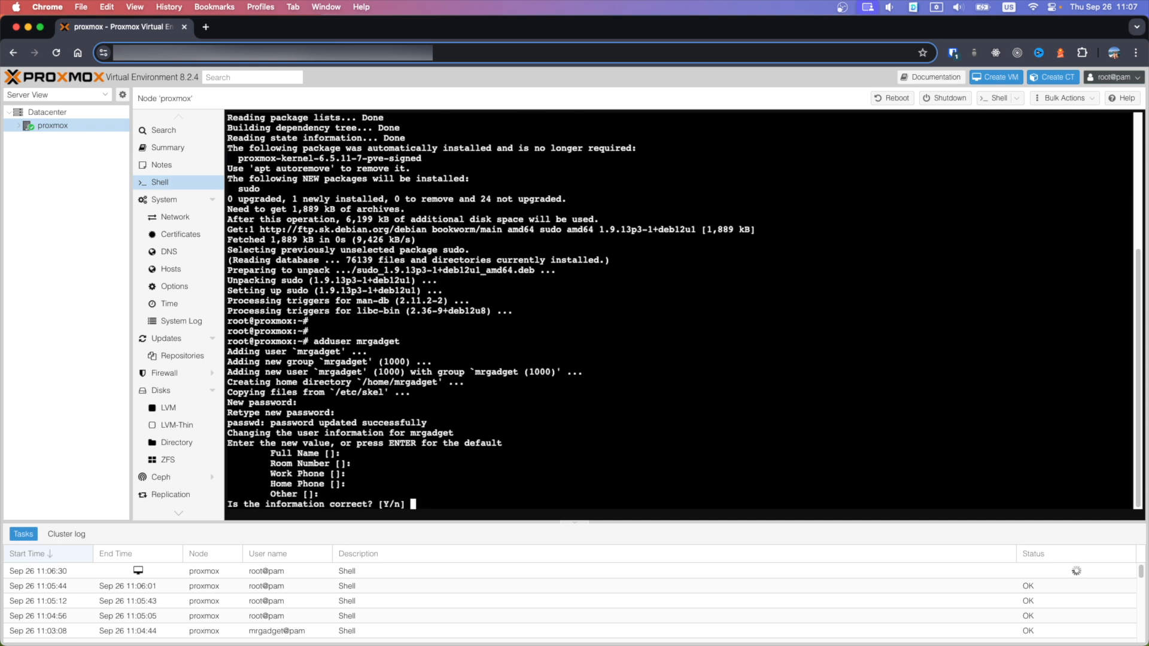
{"action": "type", "text": "Y"}
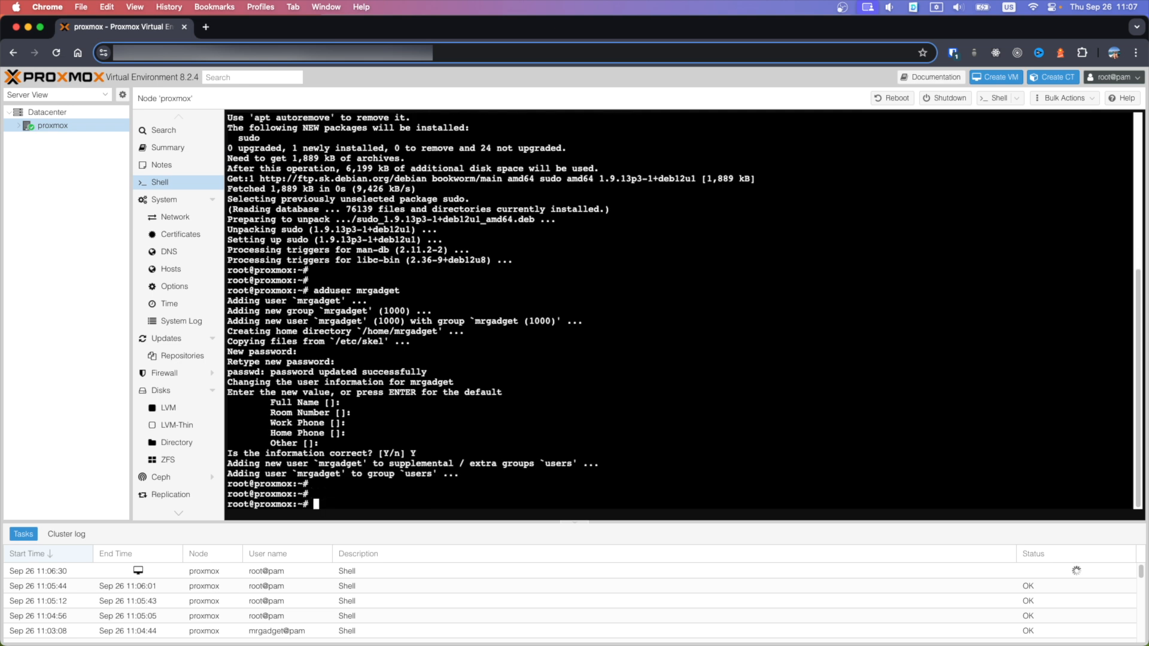
- Enter 'gpasswd -a mrgadget sudo' to add mrgadget to the sudo group
{"action": "type", "text": "gpasswd -a <user> sudo"}
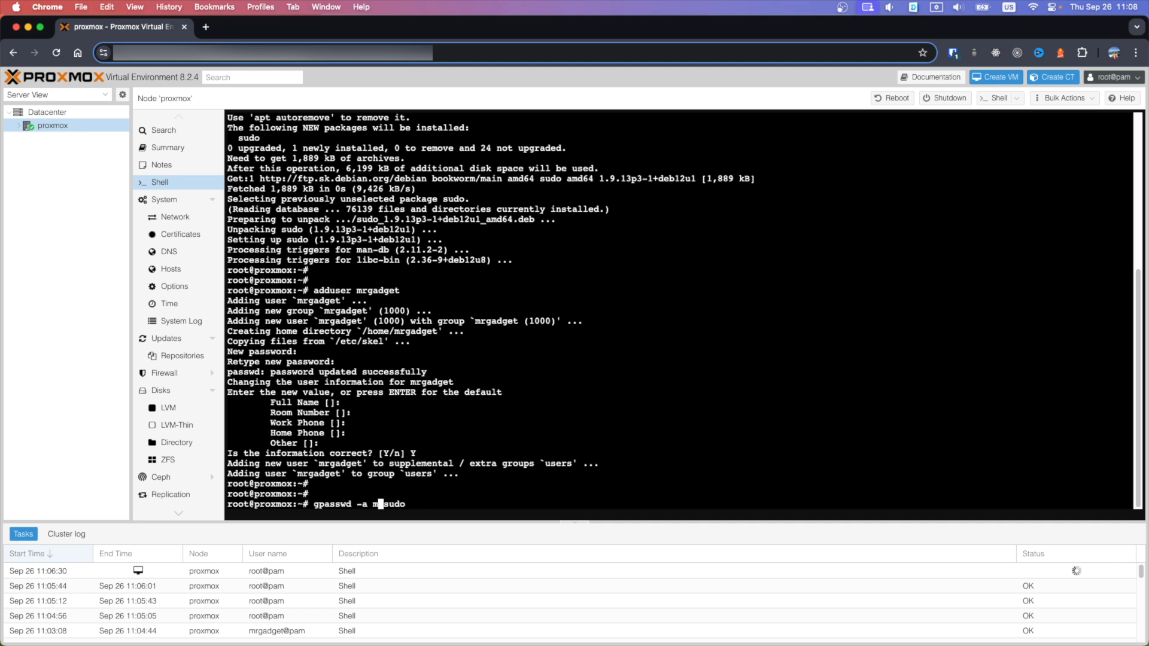
- Add mrgadget to the sudo group and register mrgadget@pam with 'pveum user add'
{"action": "key", "text": "Enter"}
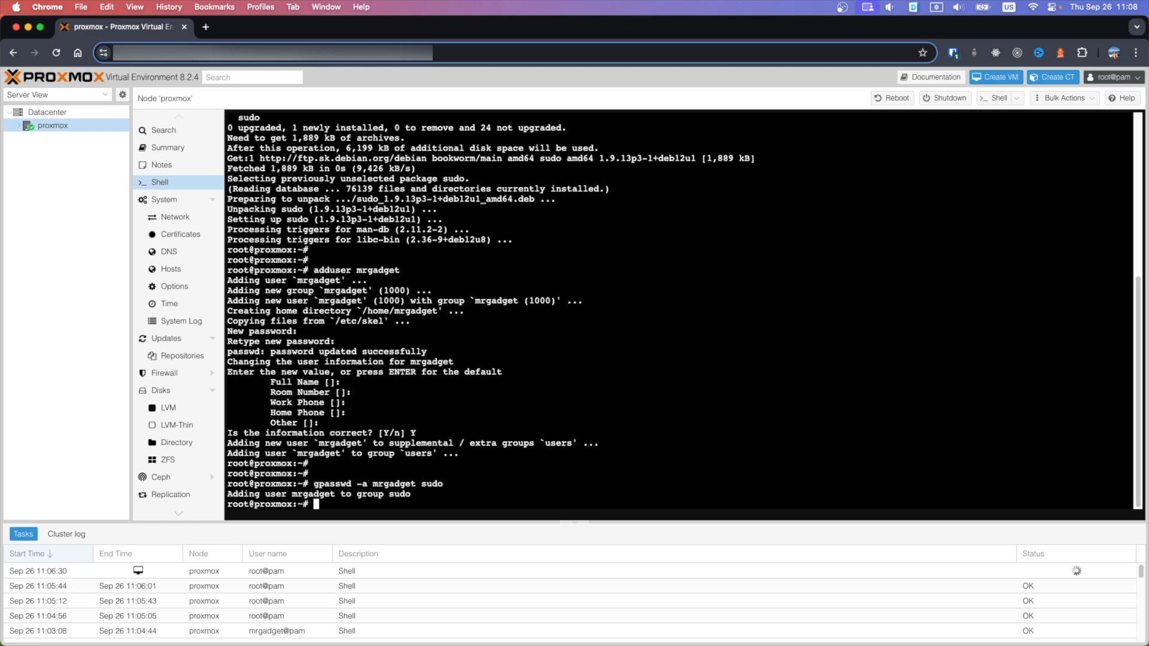
{"action": "type", "text": "pveum user add <user>@pam"}
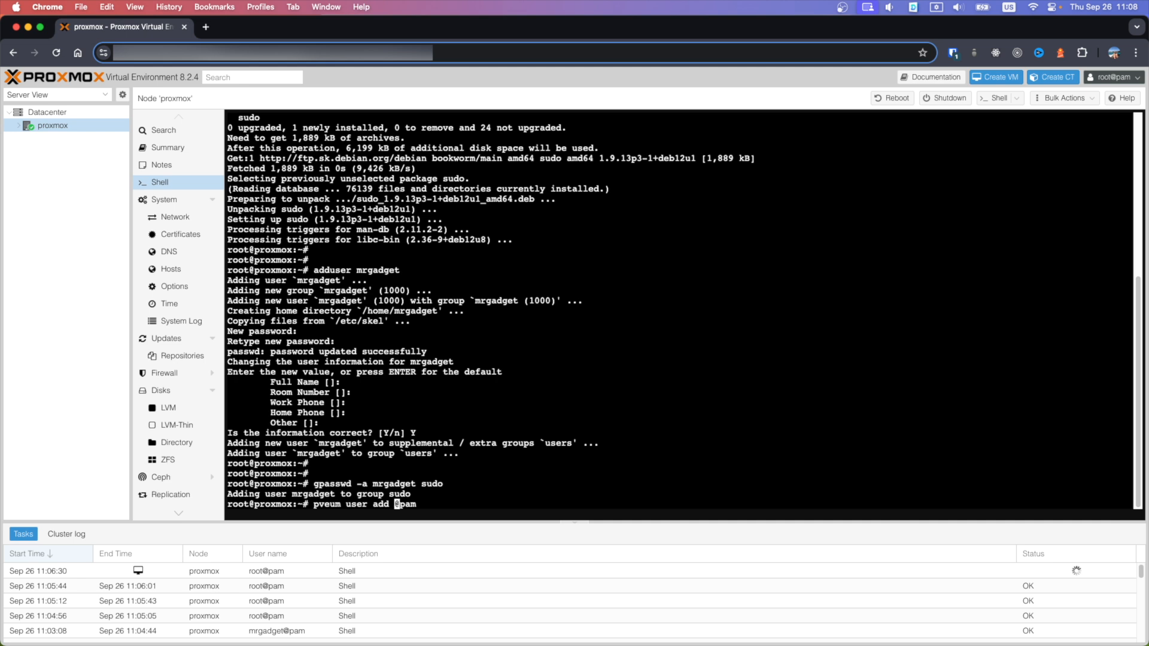
{"action": "type", "text": "mrgadget"}
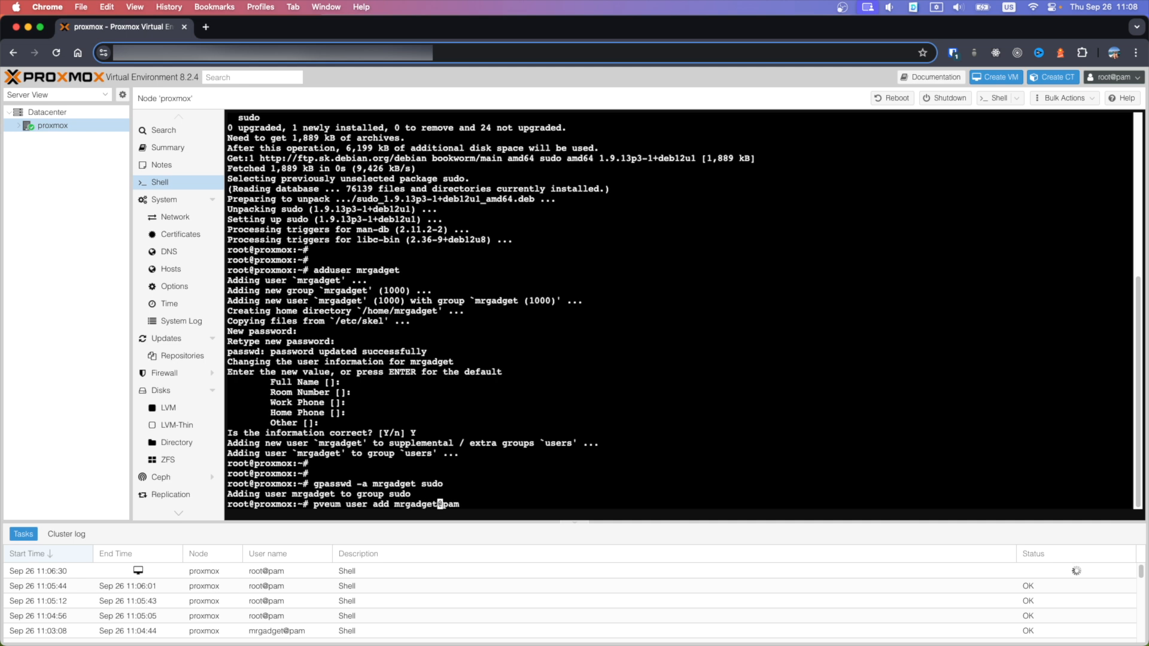
- Enter 'pveum acl modify / --roles Administrator --users mrgadget@pam' to grant the Administrator role
{"action": "type", "text": "pveum acl modify / --roles Administrator --users <user>@pam"}
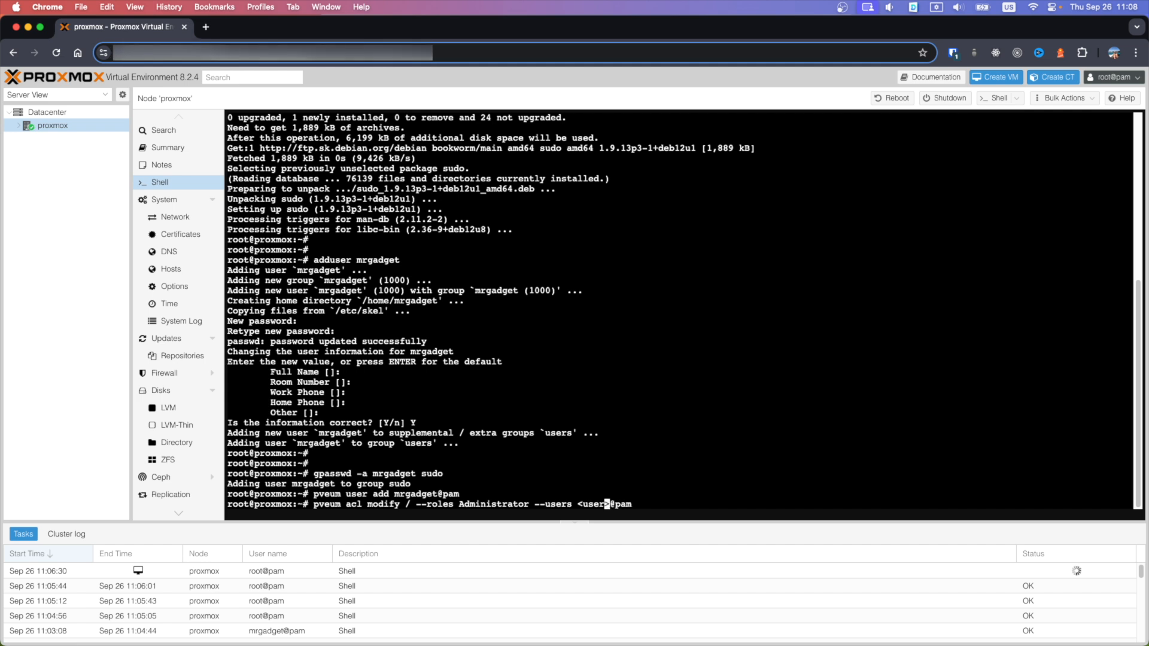
{"action": "type", "text": "mr"}
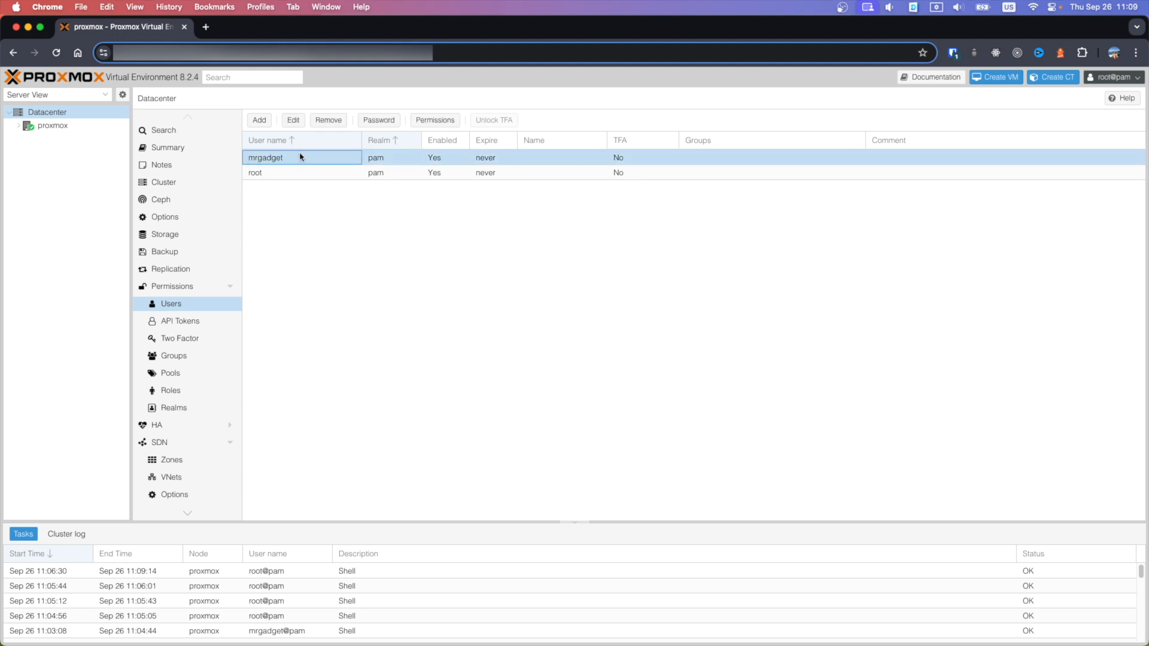
{"action": "mouse_move", "coordinate": [490, 165]}
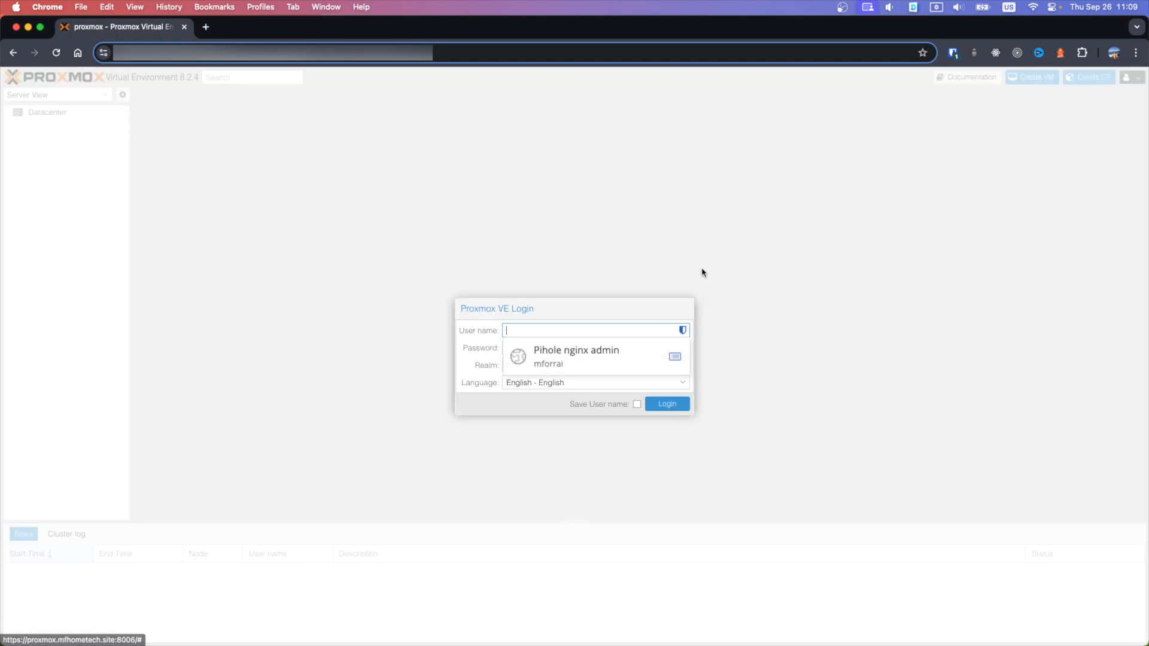
- Sign in to the web UI as mrgadget and dismiss the no-valid-subscription notice
{"action": "type", "text": "mrgadget"}
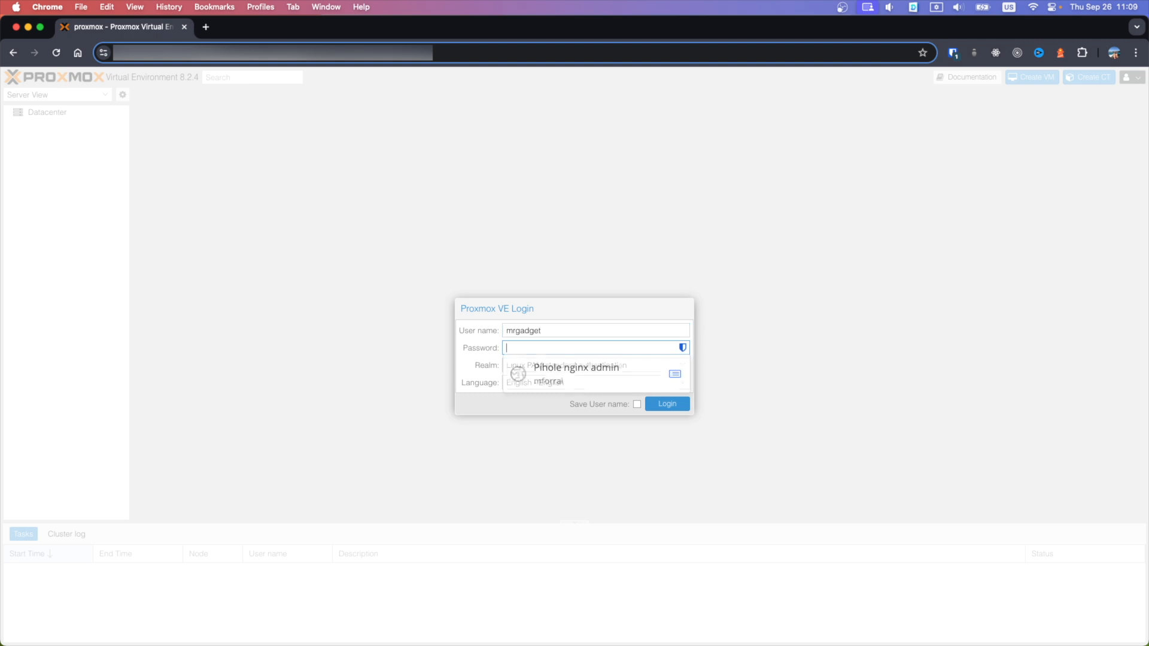
{"action": "type", "text": "•••••"}
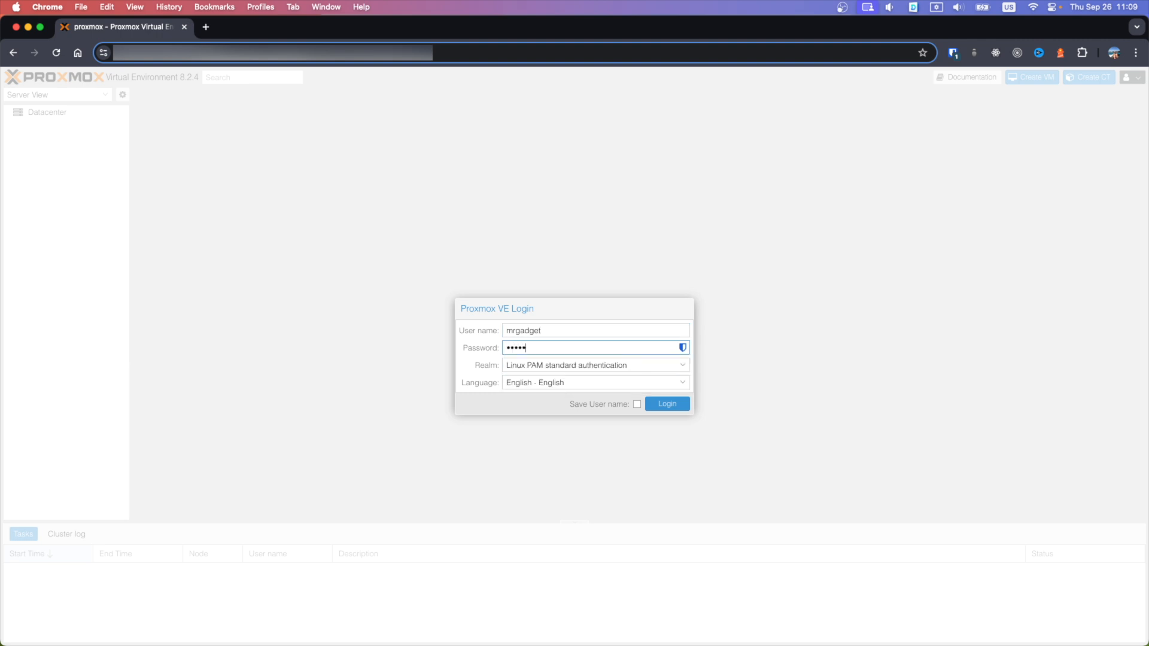
{"action": "left_click", "coordinate": [666, 403]}
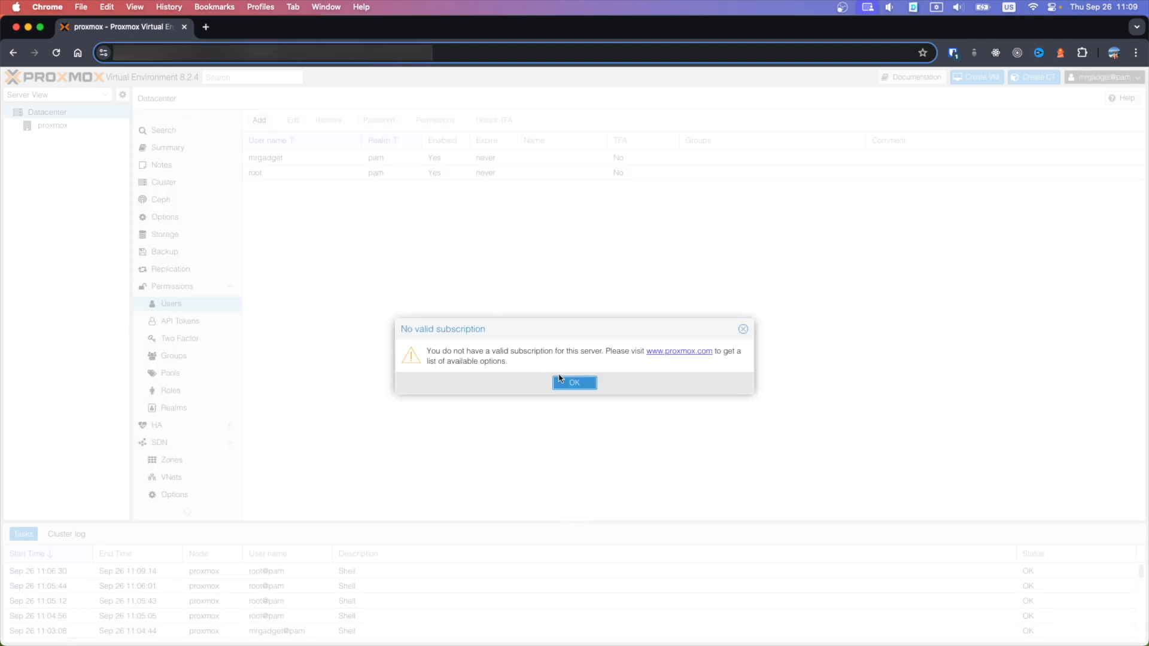
{"action": "left_click", "coordinate": [574, 383]}
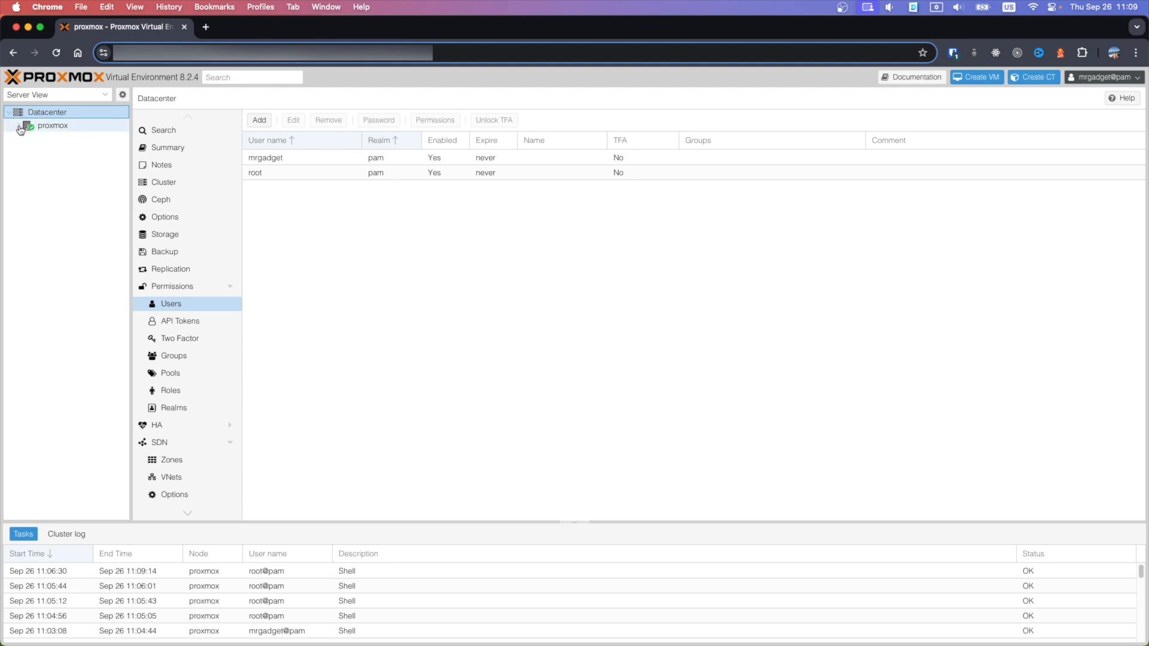
- Expand the proxmox node in the resource tree and open it
{"action": "left_click", "coordinate": [13, 126]}
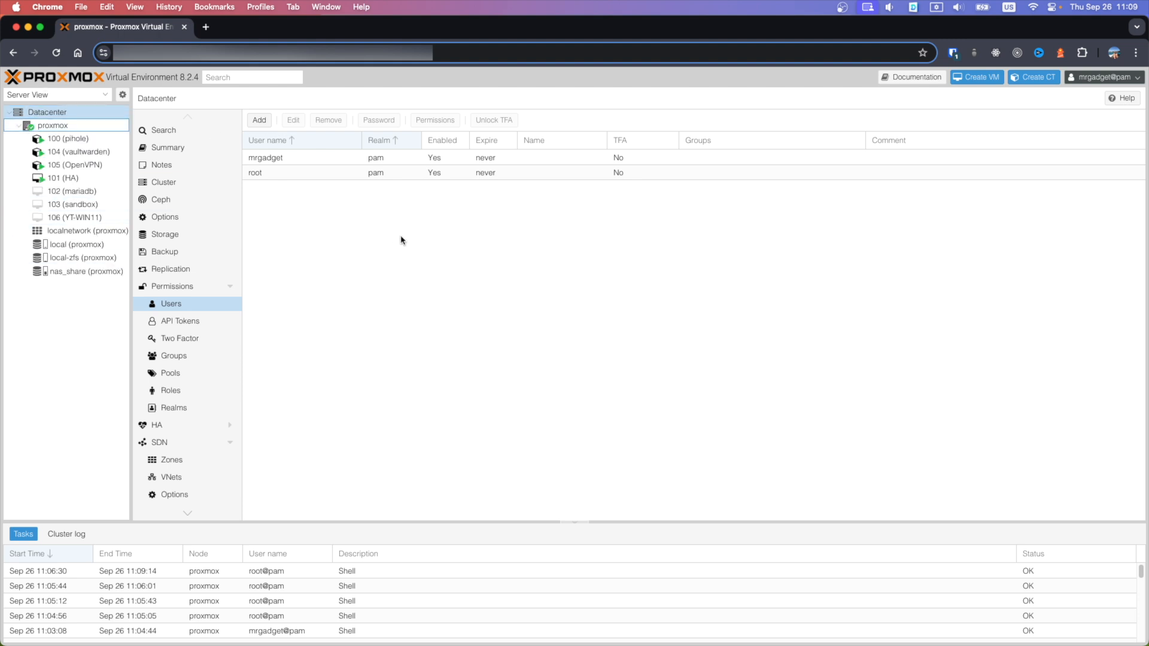
{"action": "mouse_move", "coordinate": [405, 236]}
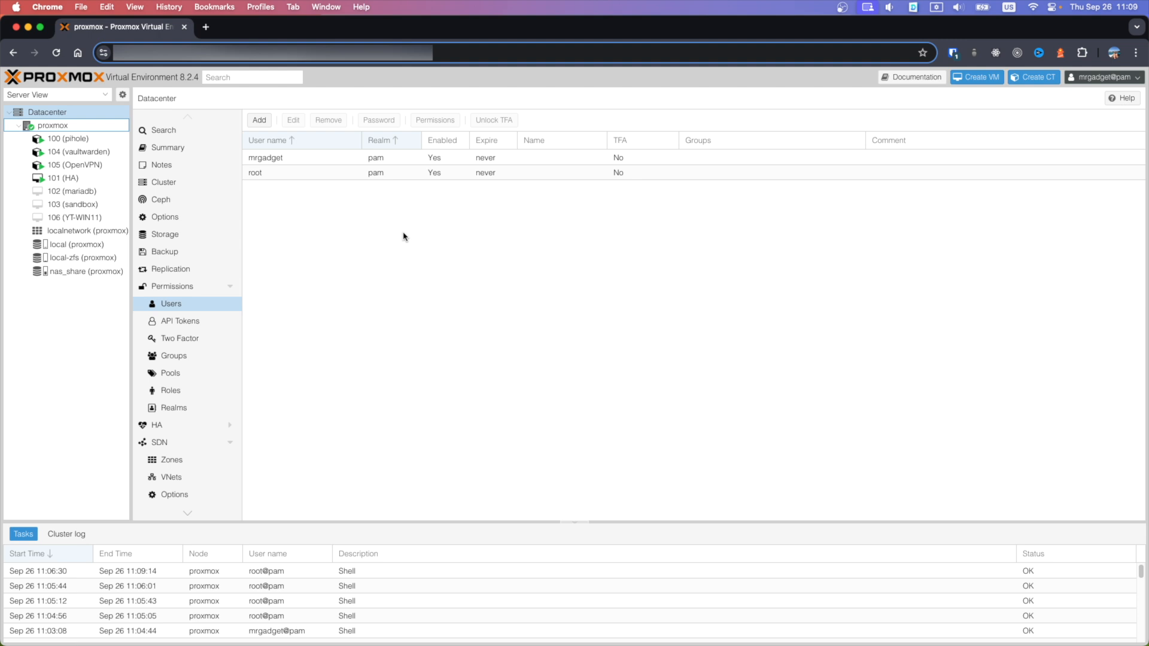
{"action": "mouse_move", "coordinate": [373, 225]}
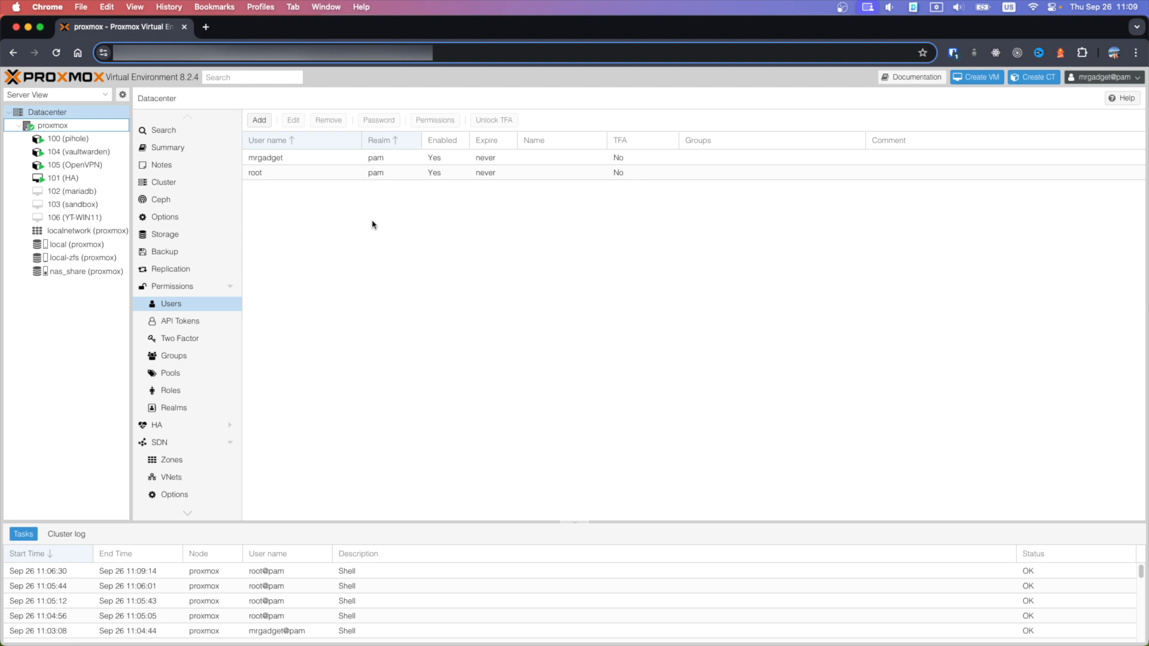
{"action": "mouse_move", "coordinate": [357, 208]}
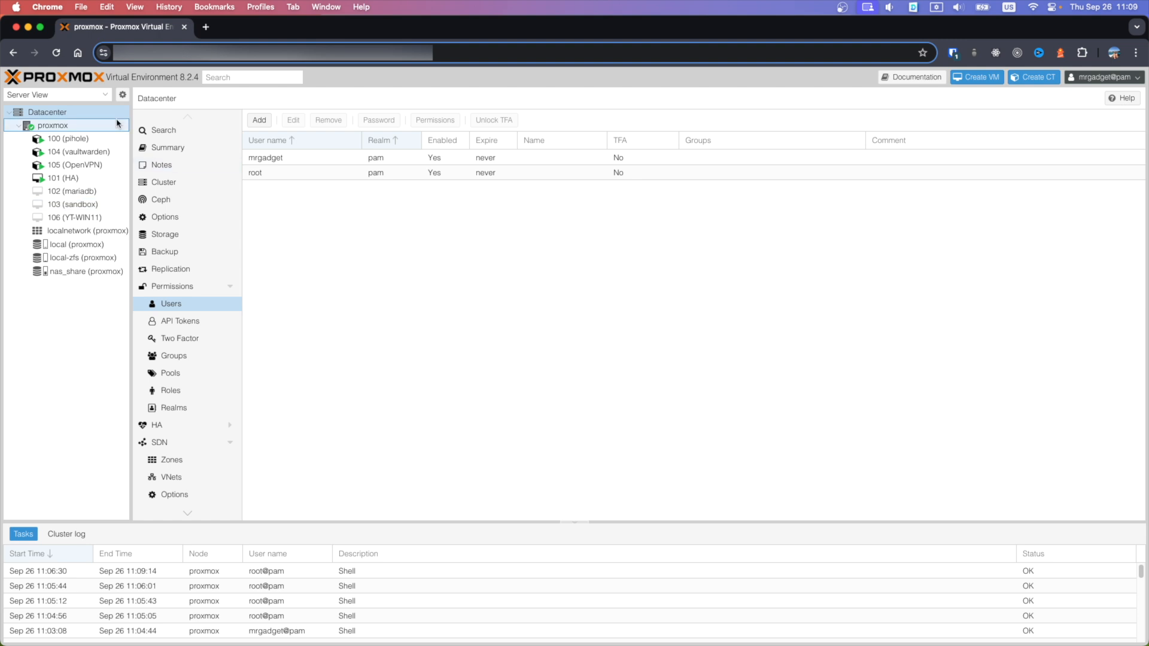
{"action": "left_click", "coordinate": [165, 182]}
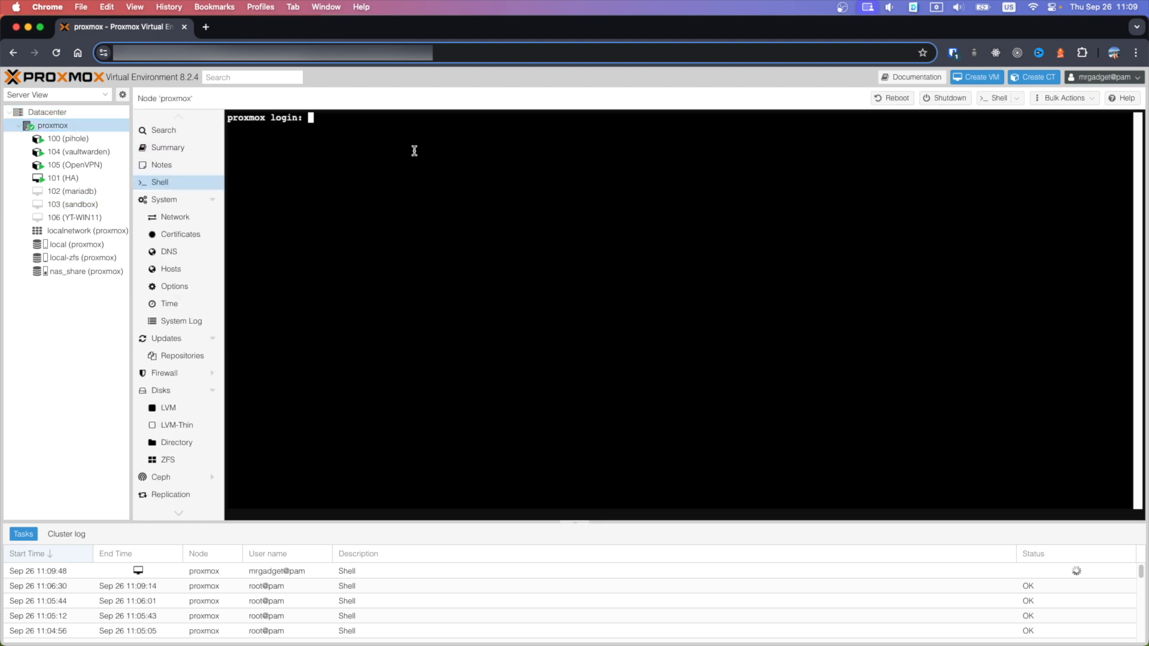
- Log into the node shell as mrgadget and run 'sudo su -' to get a root prompt
{"action": "type", "text": "mrgadget"}
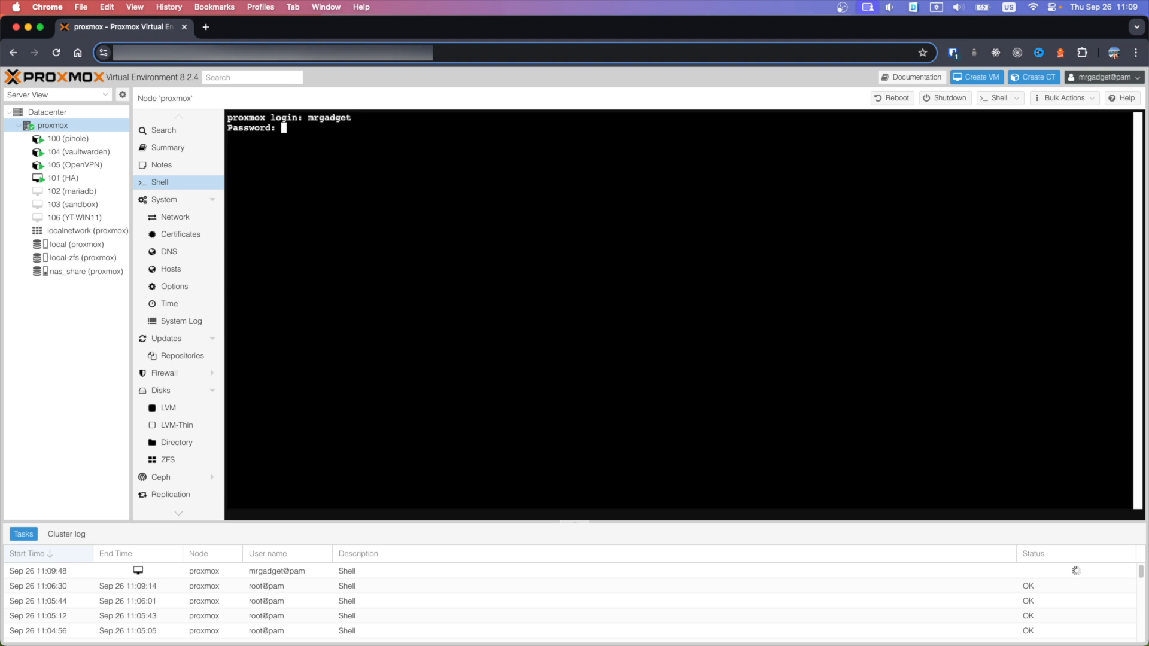
{"action": "key", "text": "Enter"}
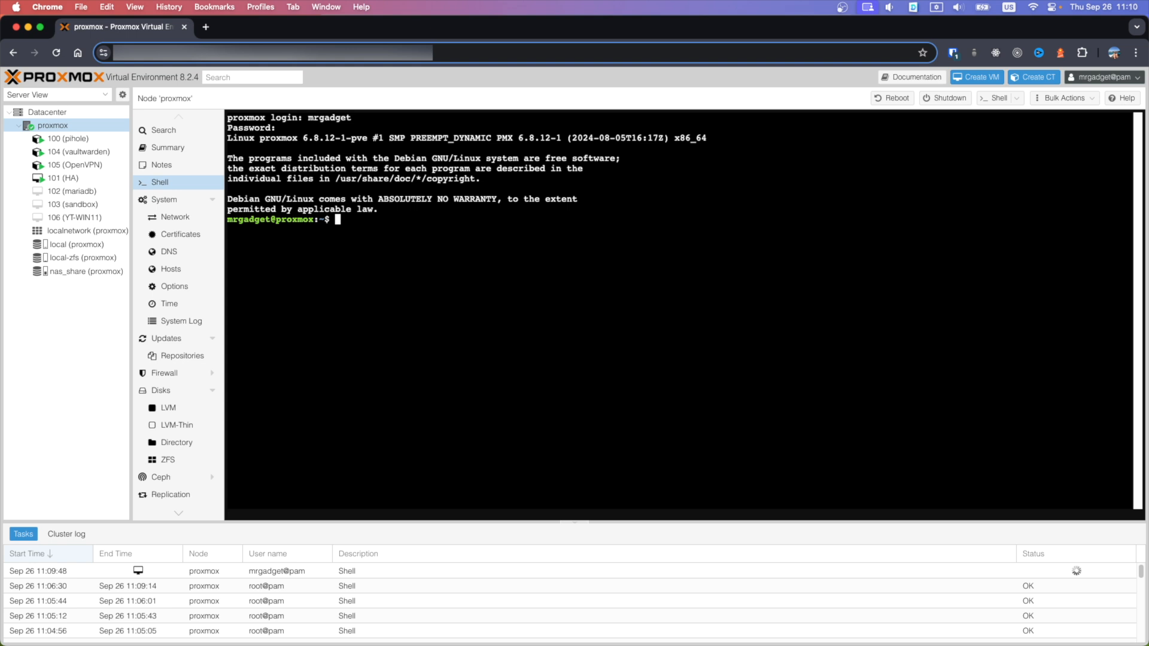
{"action": "type", "text": "sudo"}
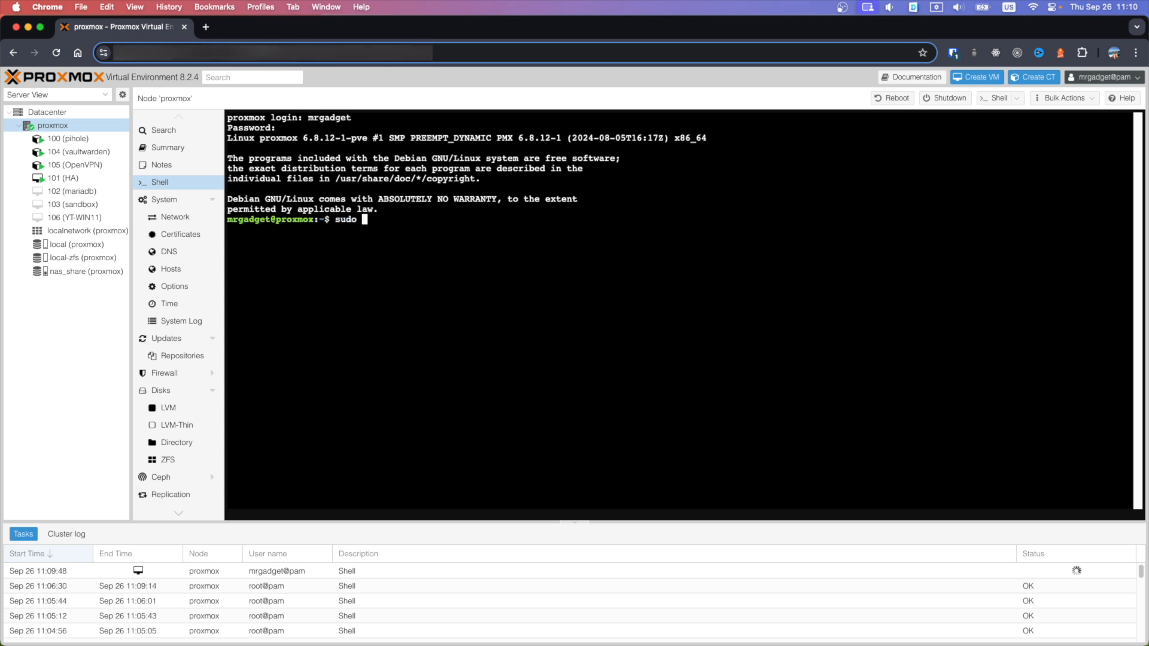
{"action": "type", "text": "su -"}
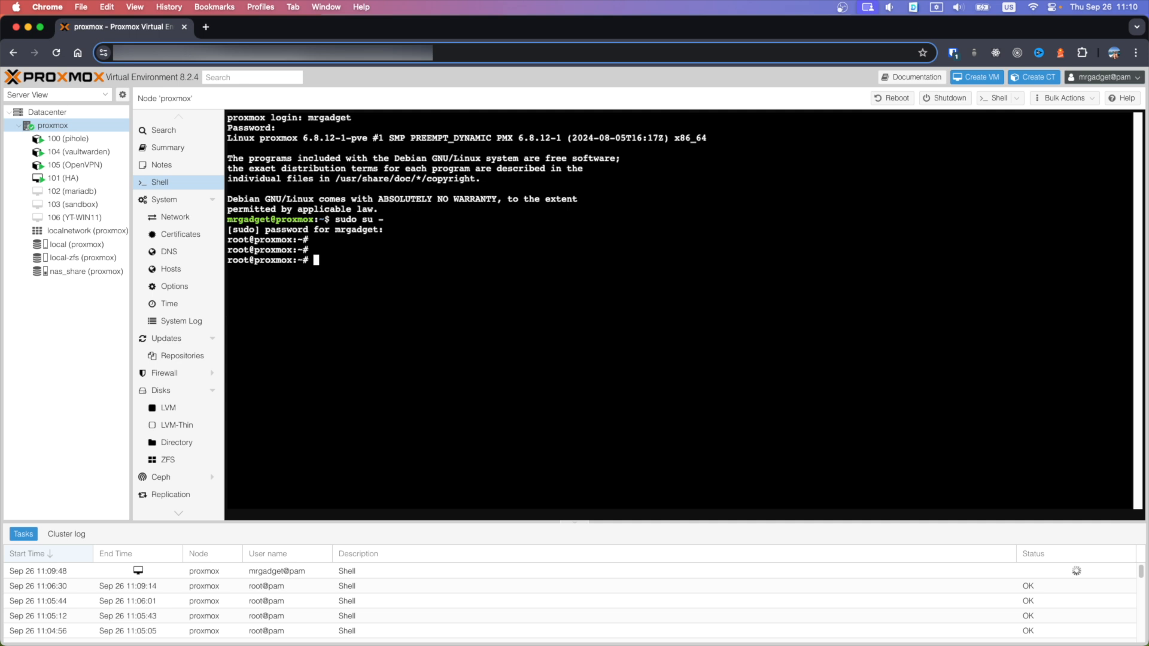
{"action": "mouse_move", "coordinate": [501, 279]}
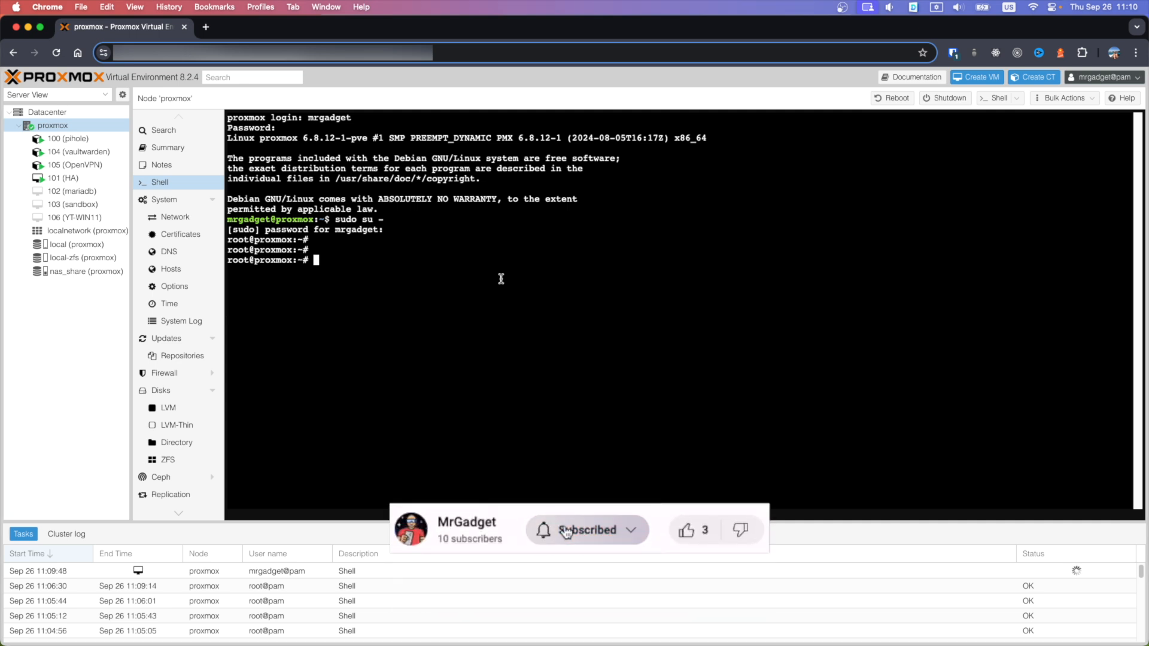
{"action": "left_click", "coordinate": [687, 531]}
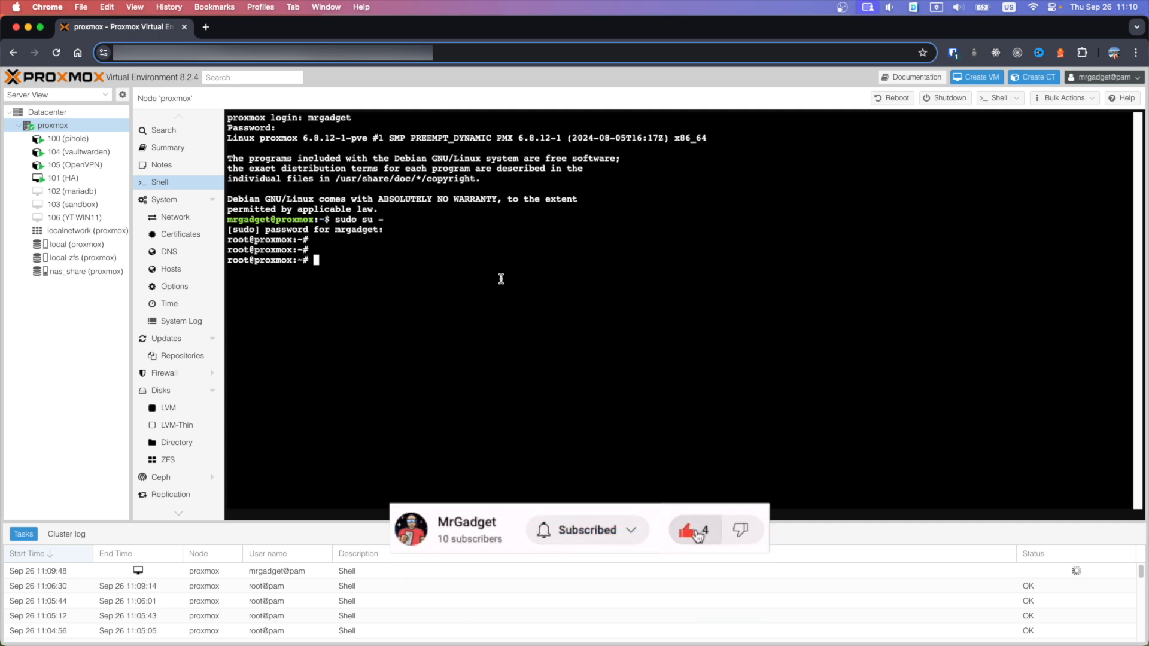